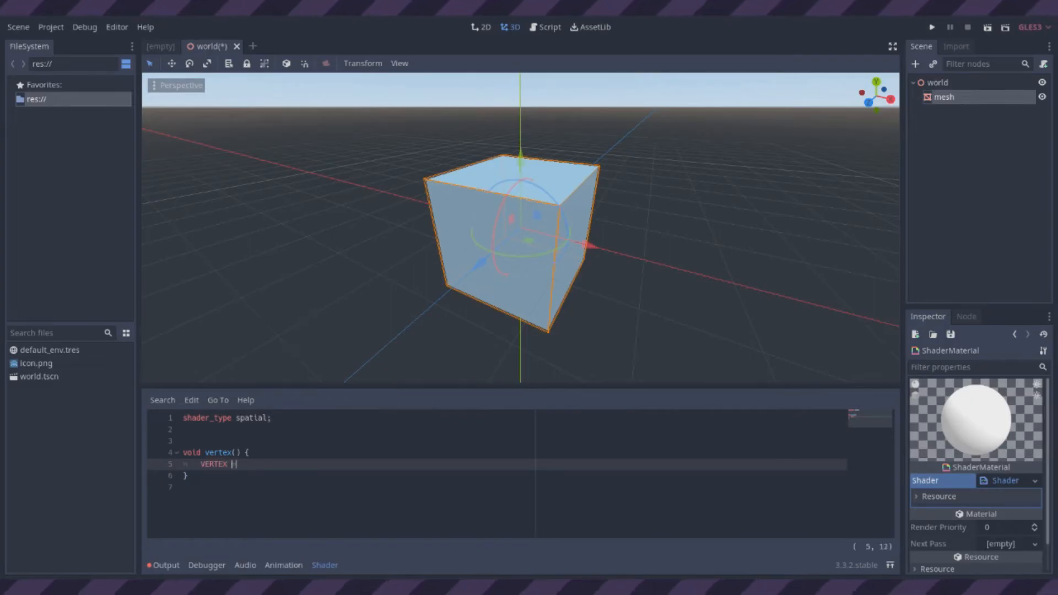
Step: Write VERTEX += vec3(0.0, sin(TIME), 0.0); in vertex() so the box bobs vertically
type("= vec3(0.0, 0.")
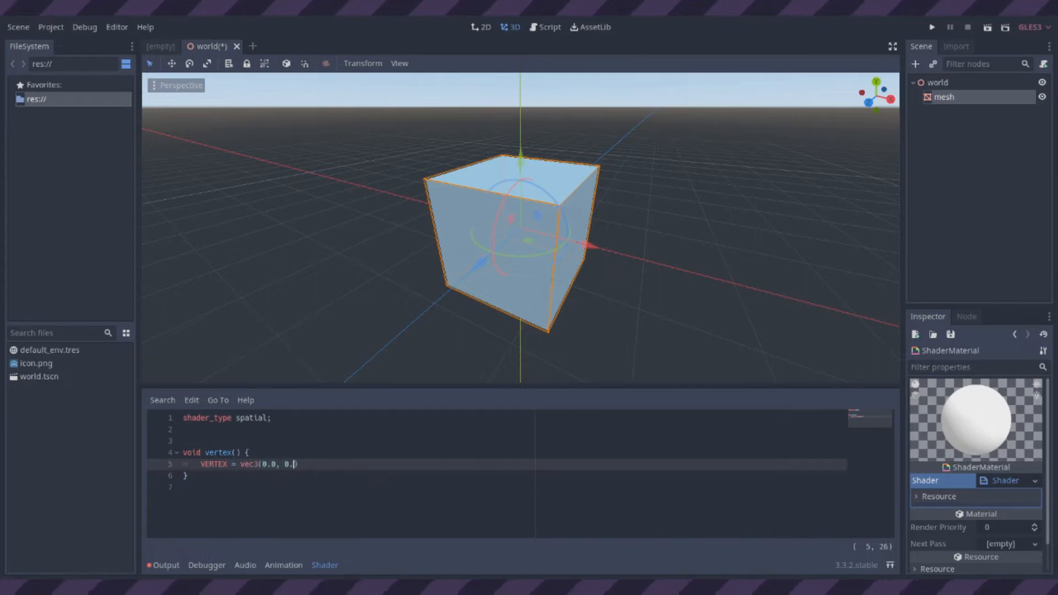
type("0, 0.0);")
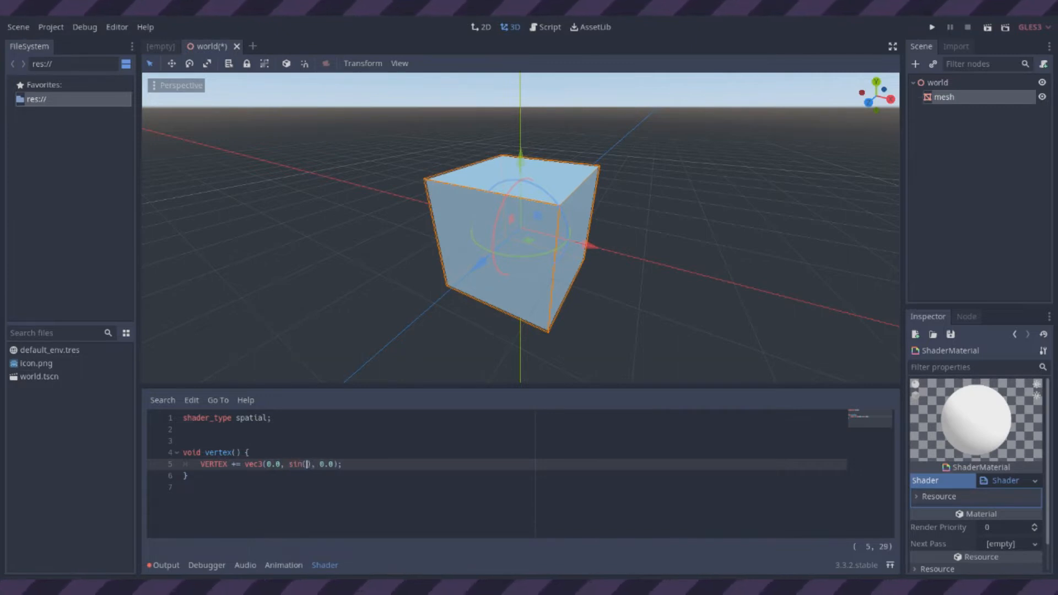
type("TIME")
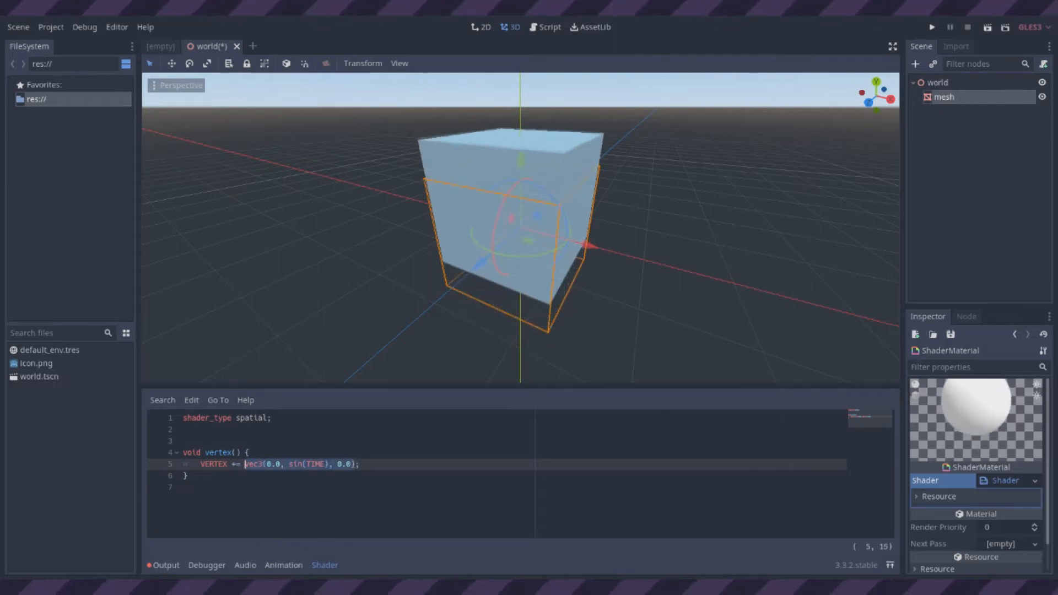
type("VERTEX.x + 13.0*VERTEX.y + 41.3*VERTEX.z );")
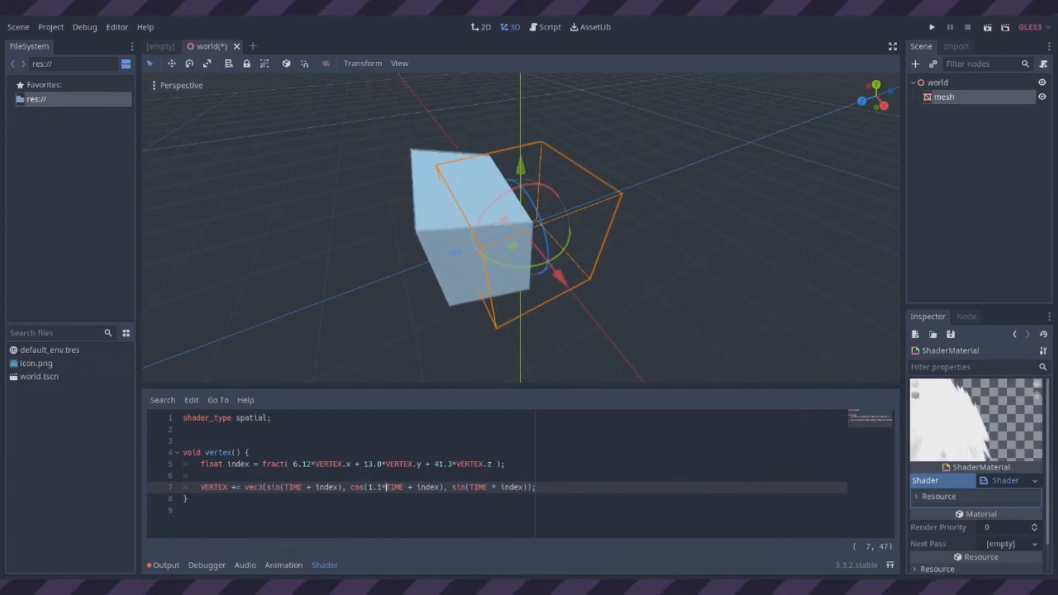
Step: Edit the cos term so vertices wobble with cos(1.1*TIME + index)
left_click(1032, 480)
type("NORMAL =")
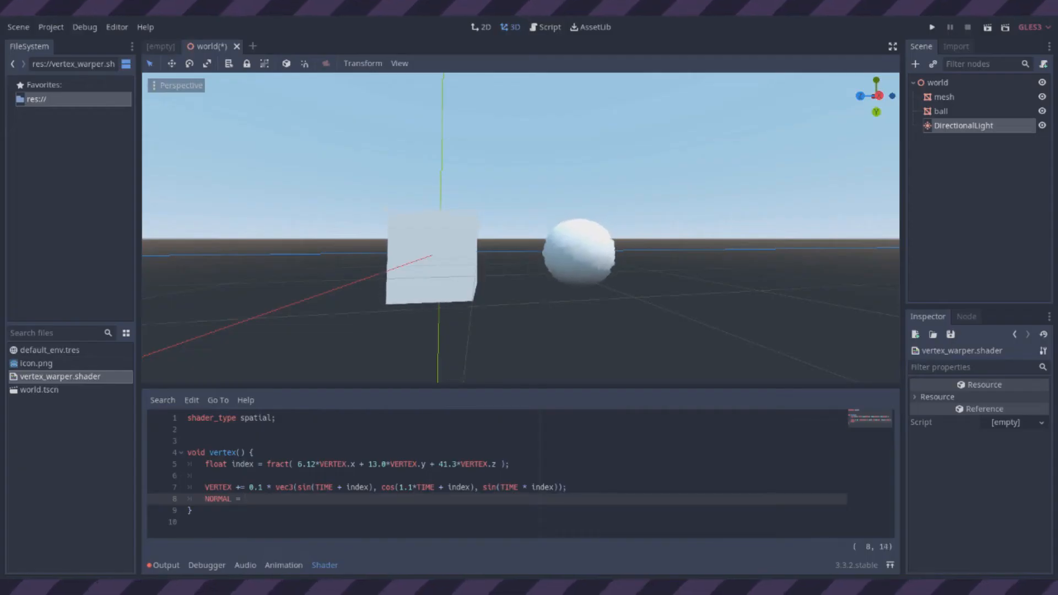
Step: Set NORMAL = vec3(0.0, 1.0, 0.0); so normals point straight up
type("vec3(0.")
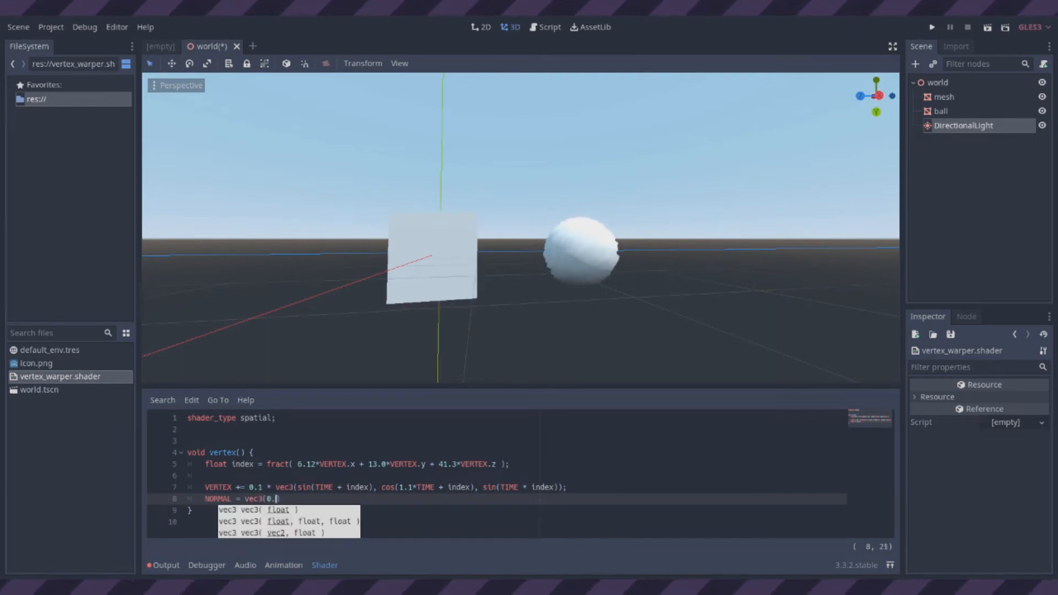
type("0, 1.0, 0.0")
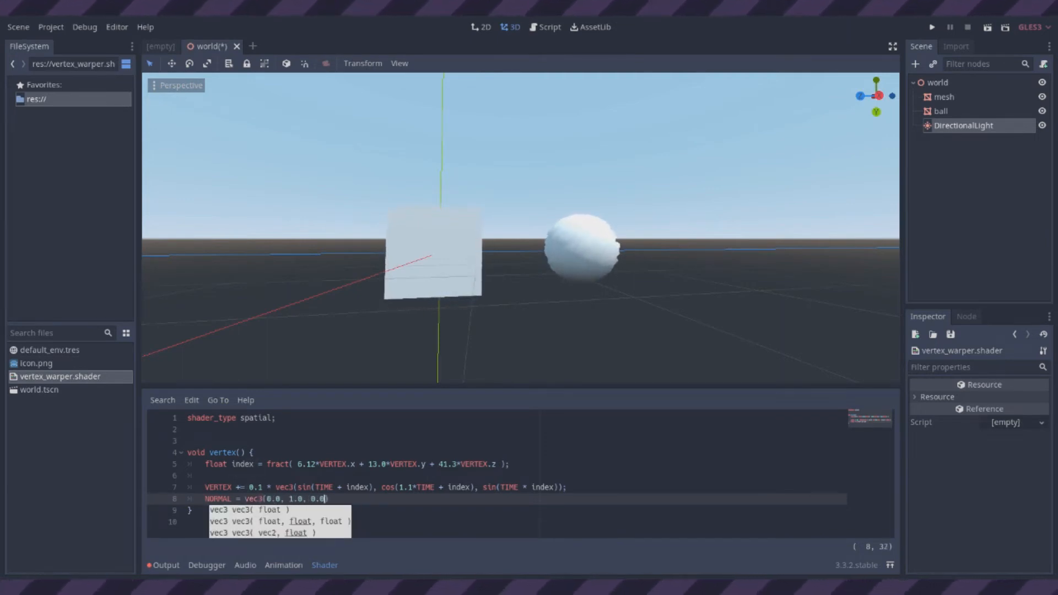
type(");")
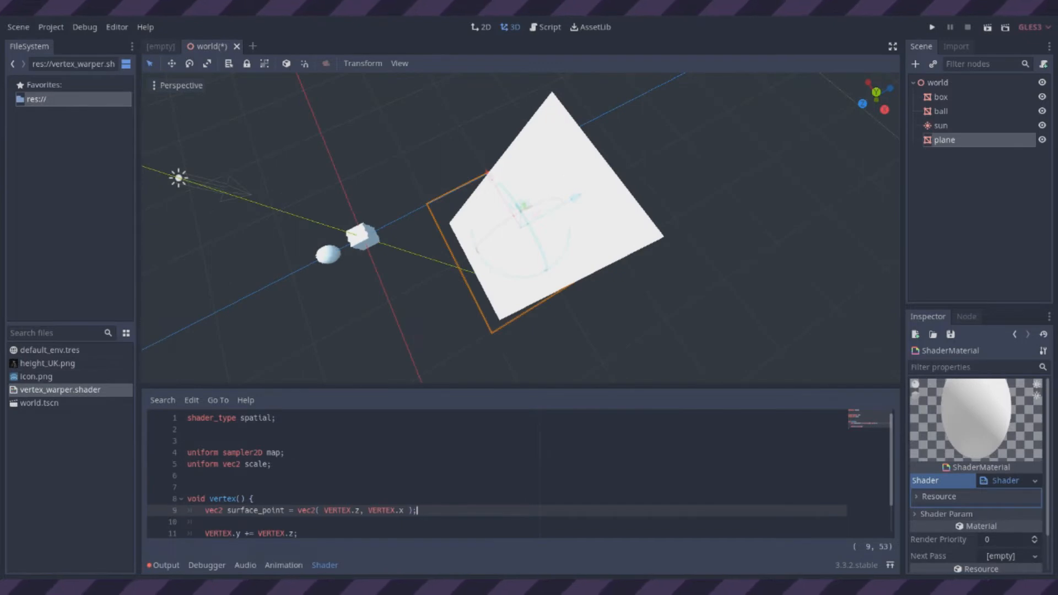
Step: Declare a surface point variable 'surf' in the plane's heightmap shader
type("surf")
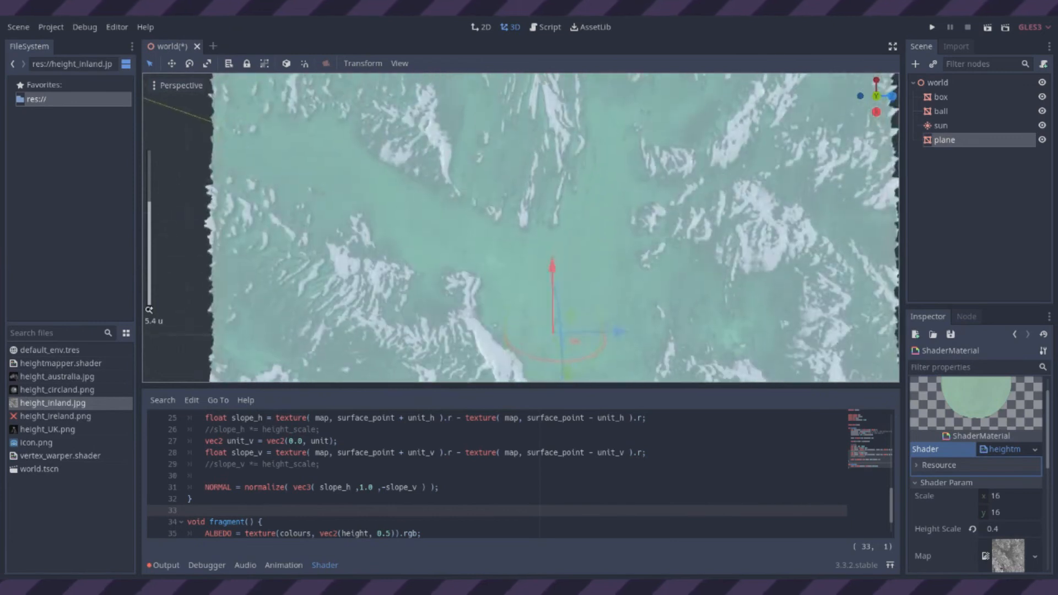
Step: Pick other heightmap images from the FileSystem dock to test on the plane
left_click(57, 376)
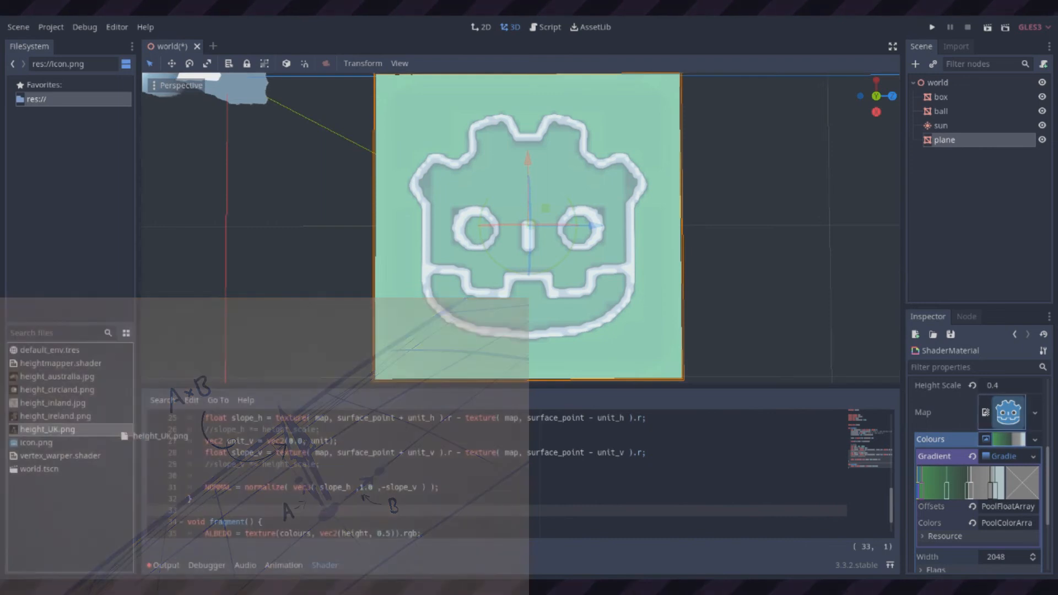
left_click(59, 455)
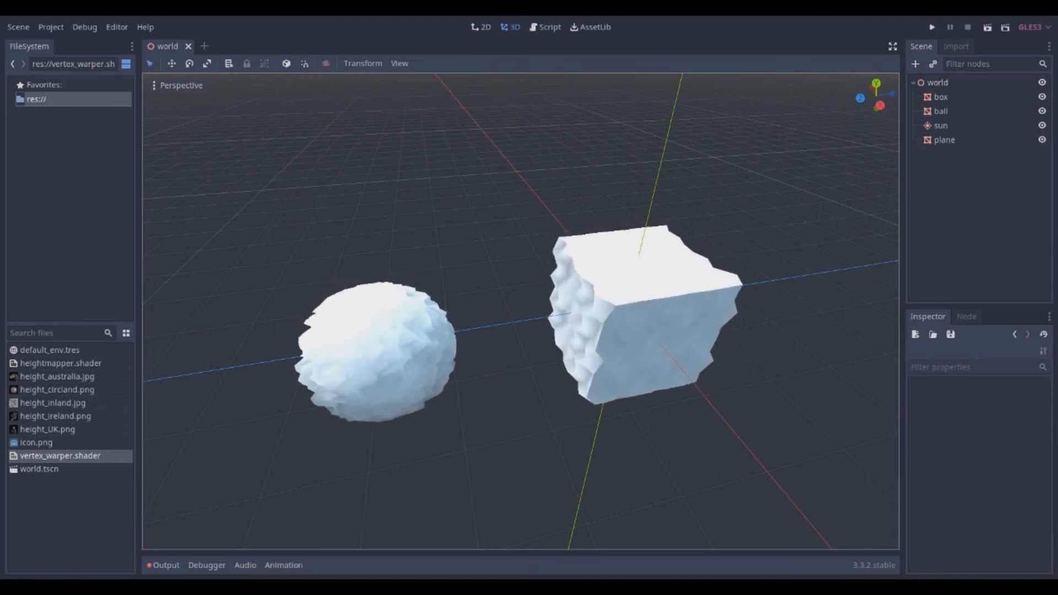
Step: Save the world scene with the warped box and ball
key("ctrl+s")
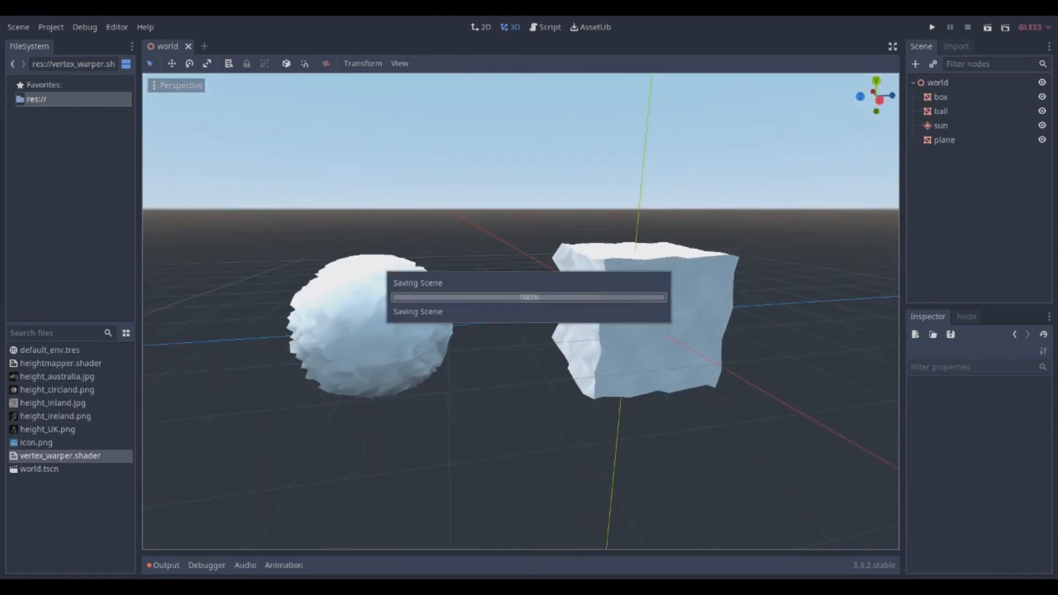